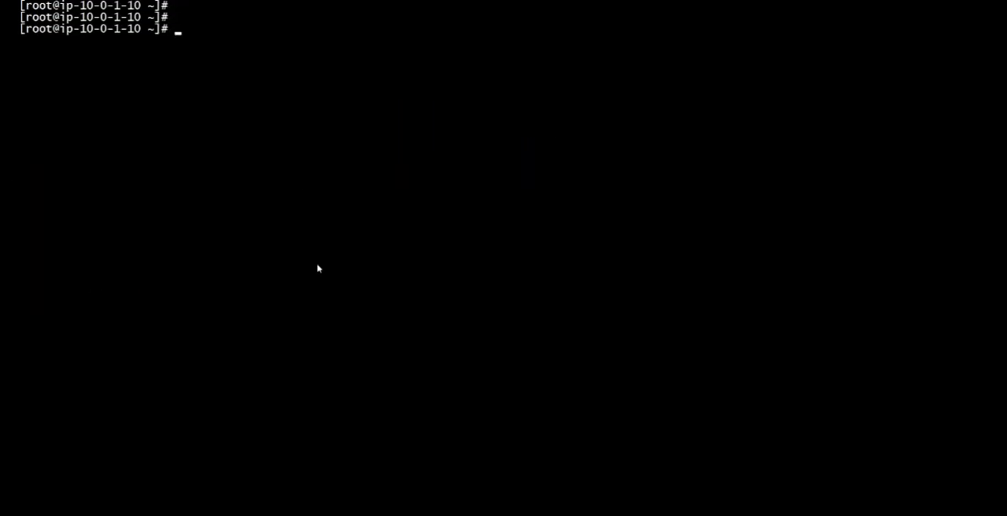
Step: Print /etc/fstab to see /storage1 (xfs, /dev/xvdb1) and /storage2 (ext4, /dev/xvdb2)
{"action": "type", "text": "cat"}
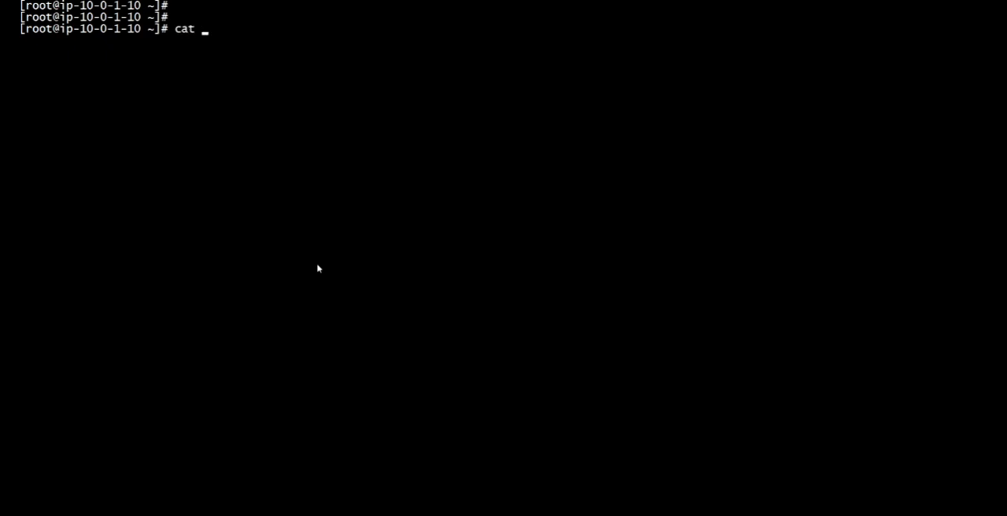
{"action": "type", "text": "/et"}
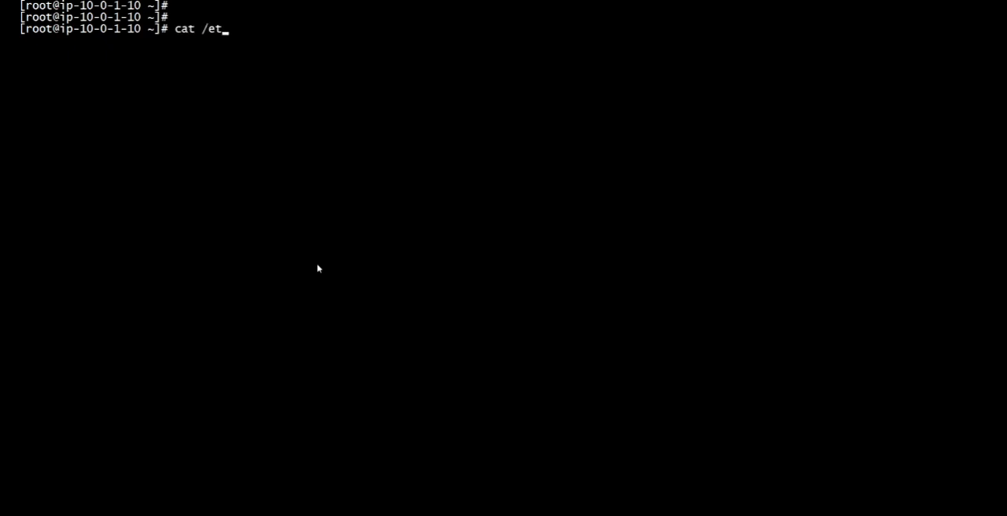
{"action": "type", "text": "c/fstab"}
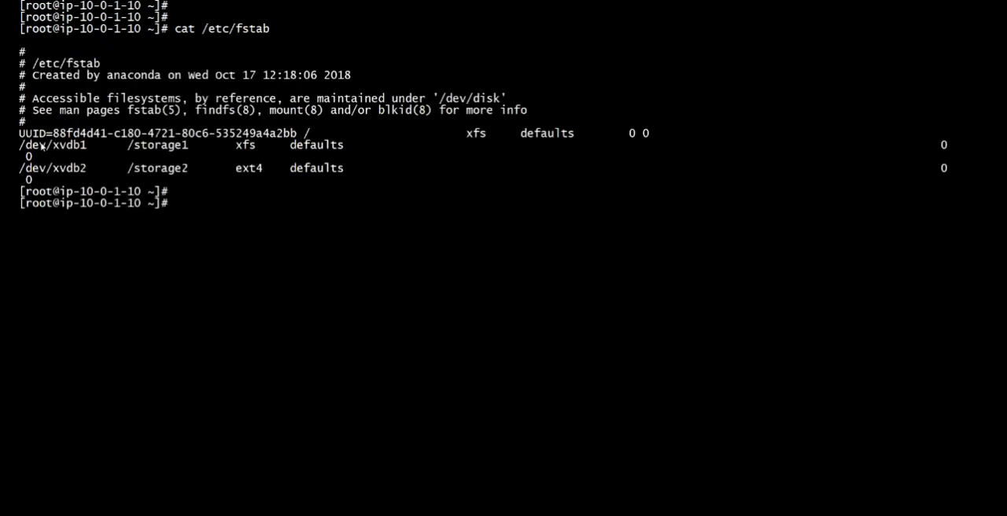
{"action": "mouse_move", "coordinate": [232, 145]}
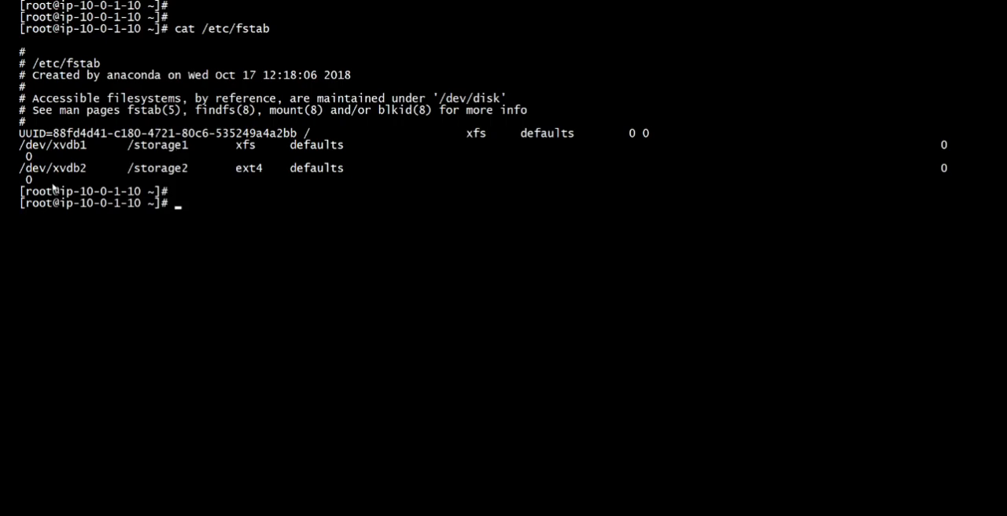
{"action": "mouse_move", "coordinate": [83, 179]}
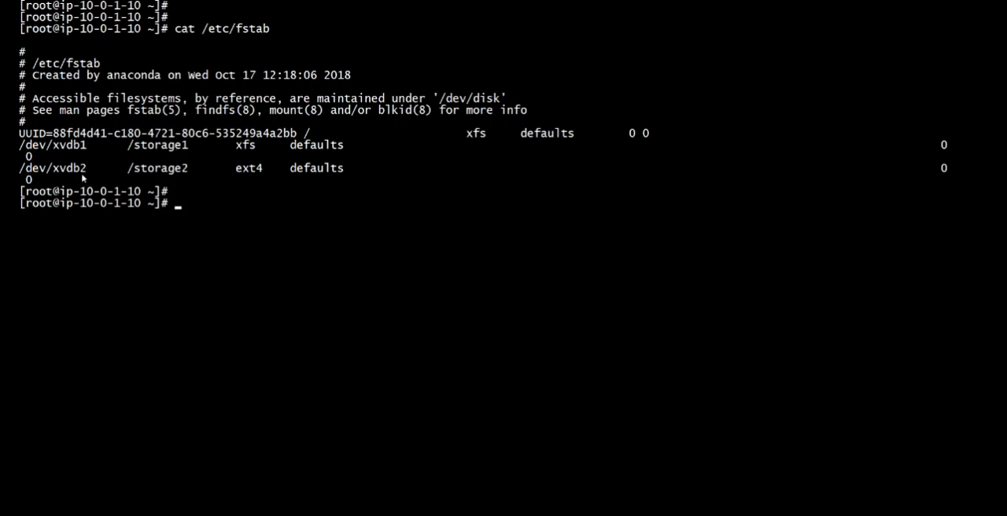
{"action": "mouse_move", "coordinate": [163, 164]}
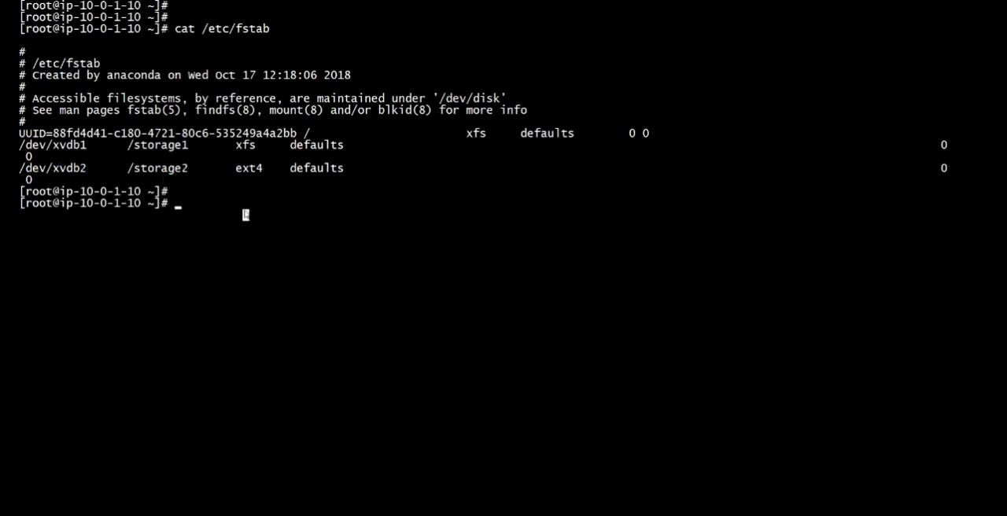
Step: Try mounting /storage1 and /storage2, both failing with bad superblock errors
{"action": "type", "text": "mount"}
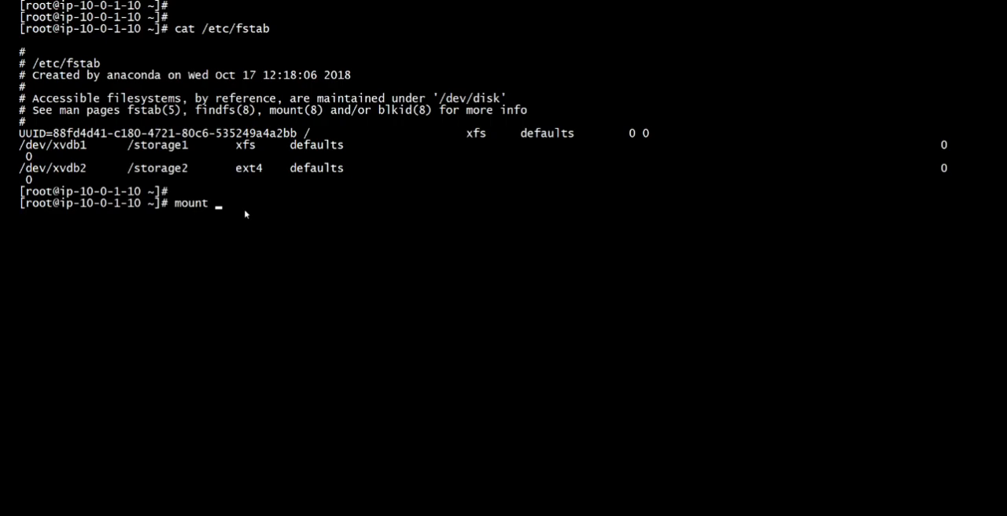
{"action": "type", "text": "/storage1"}
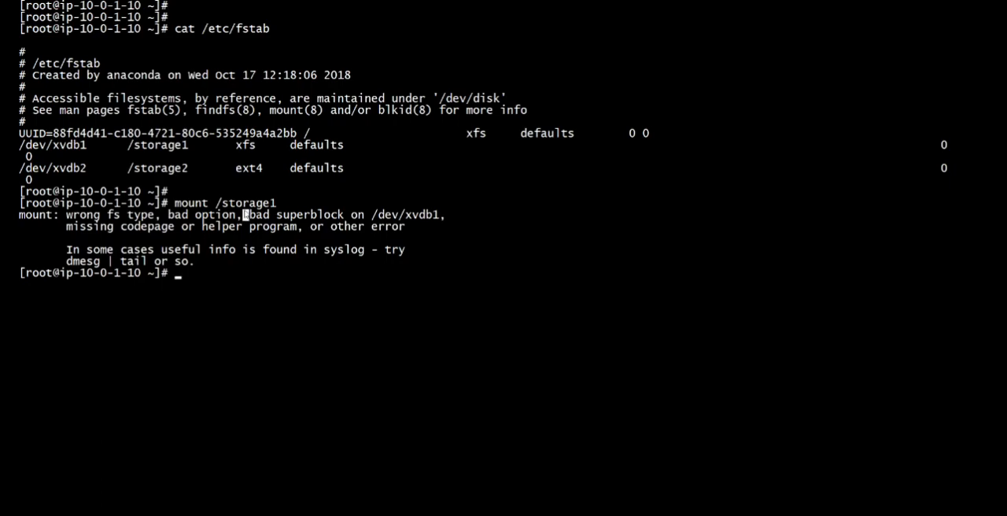
{"action": "type", "text": "mount /storage2"}
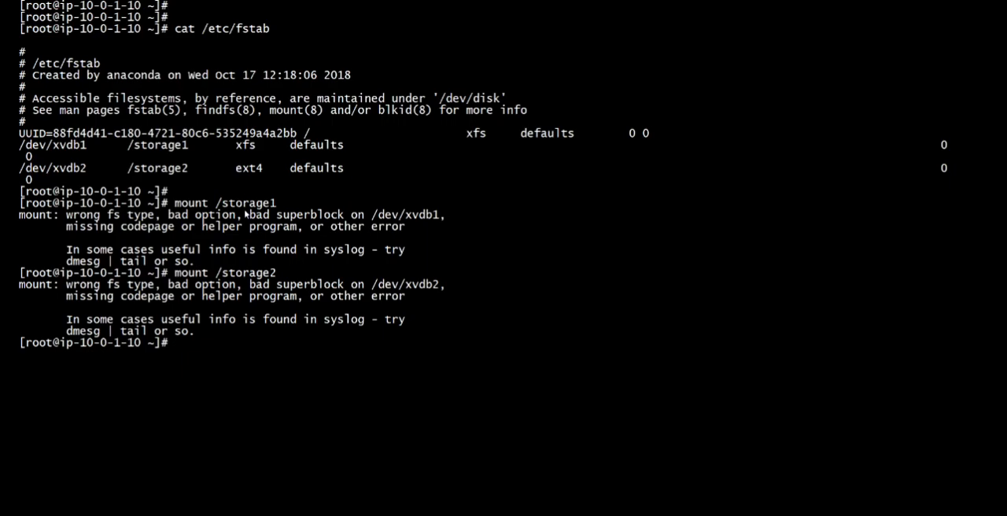
{"action": "type", "text": "xfs"}
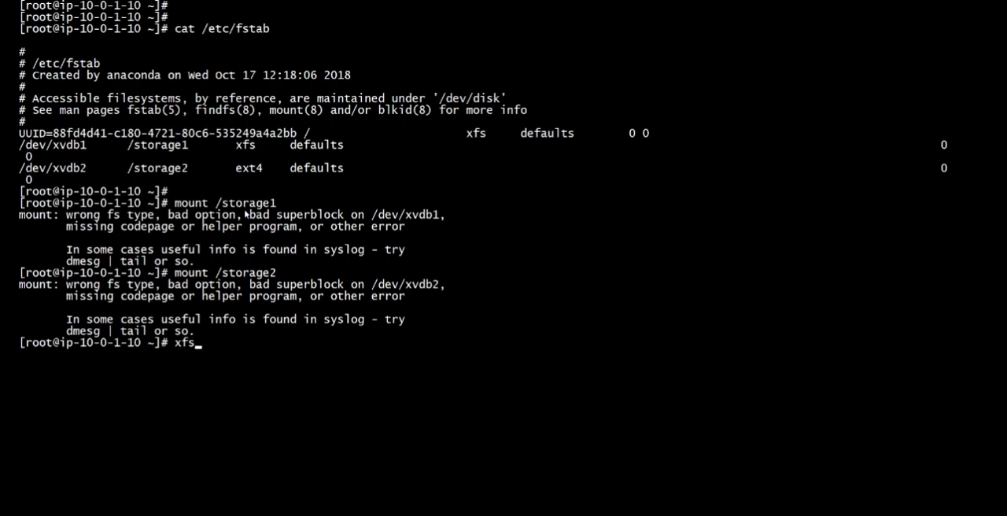
Step: Run xfs_repair on /dev/xvdb1 through all phases, then mount /storage1
{"action": "type", "text": "_repair"}
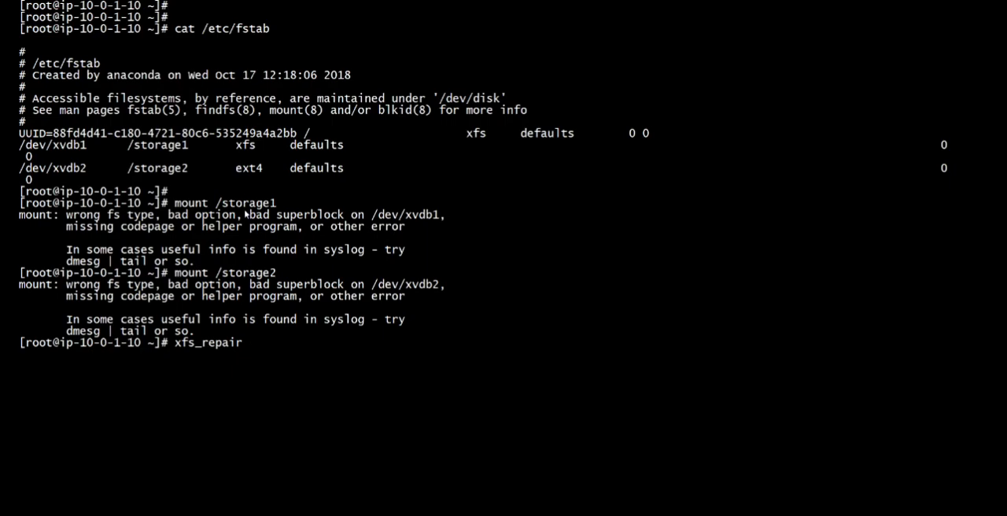
{"action": "type", "text": "/dev/s"}
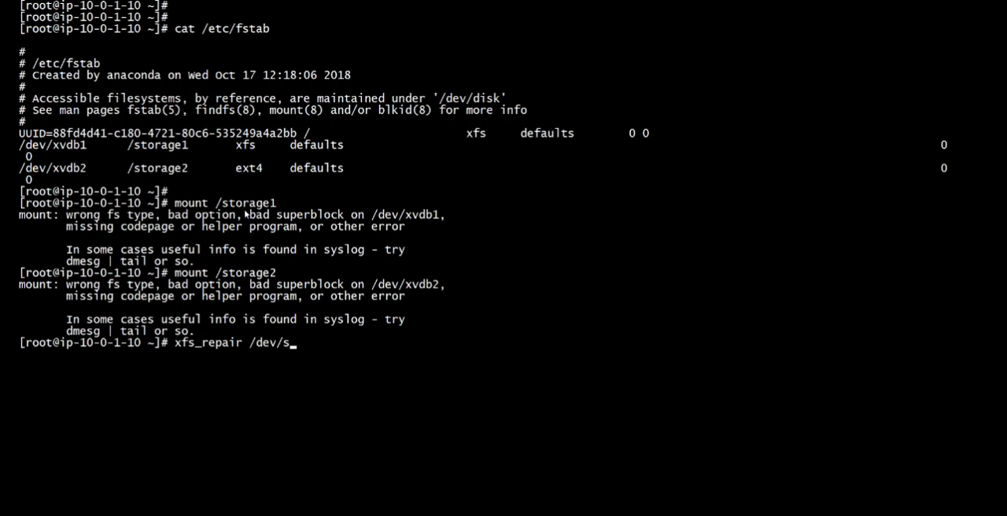
{"action": "type", "text": "xvdb"}
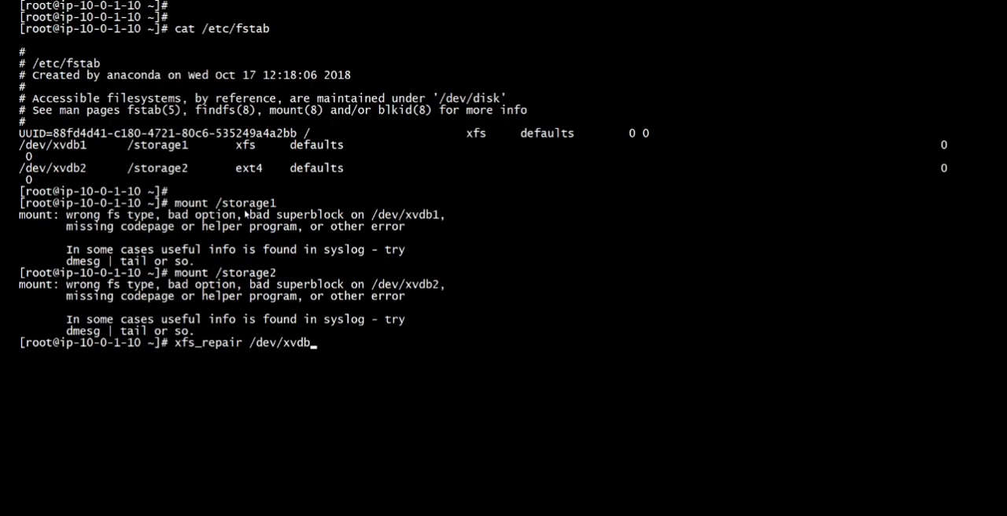
{"action": "type", "text": "1"}
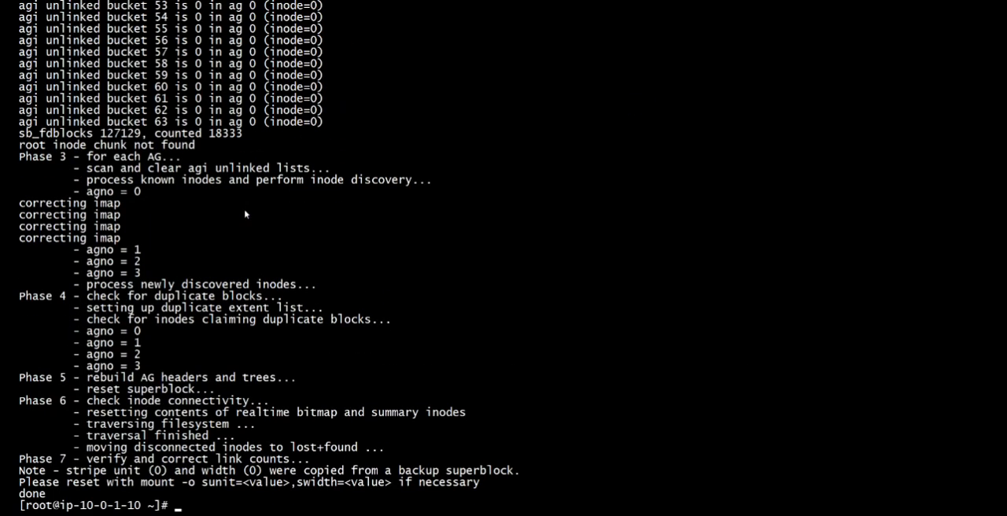
{"action": "type", "text": "moiu"}
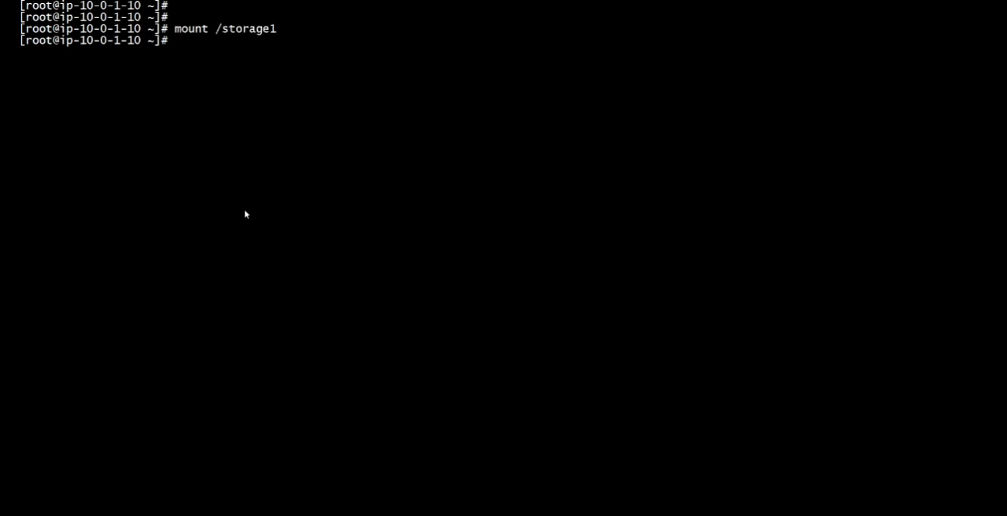
Step: List /storage1 showing file_1 to file_4 and check df -h shows 86% used
{"action": "type", "text": "ll"}
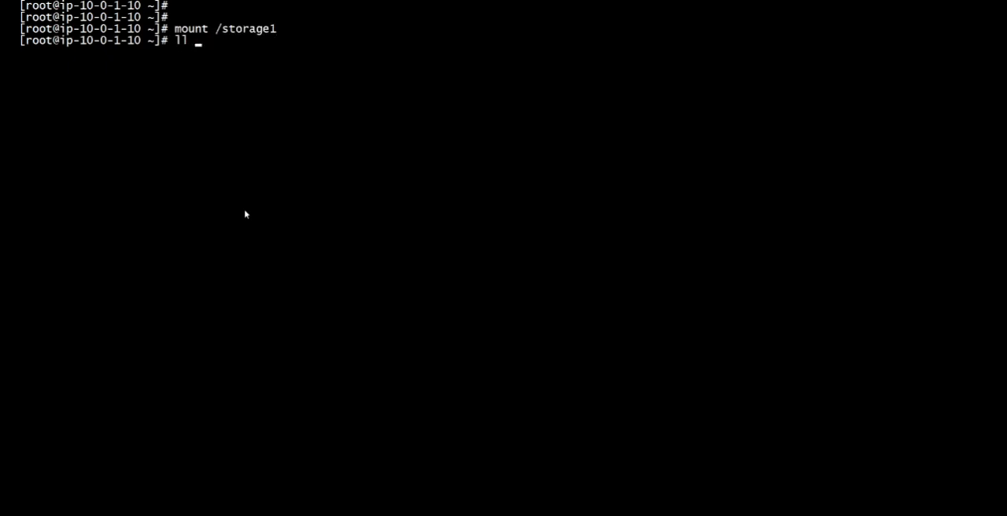
{"action": "type", "text": "/d"}
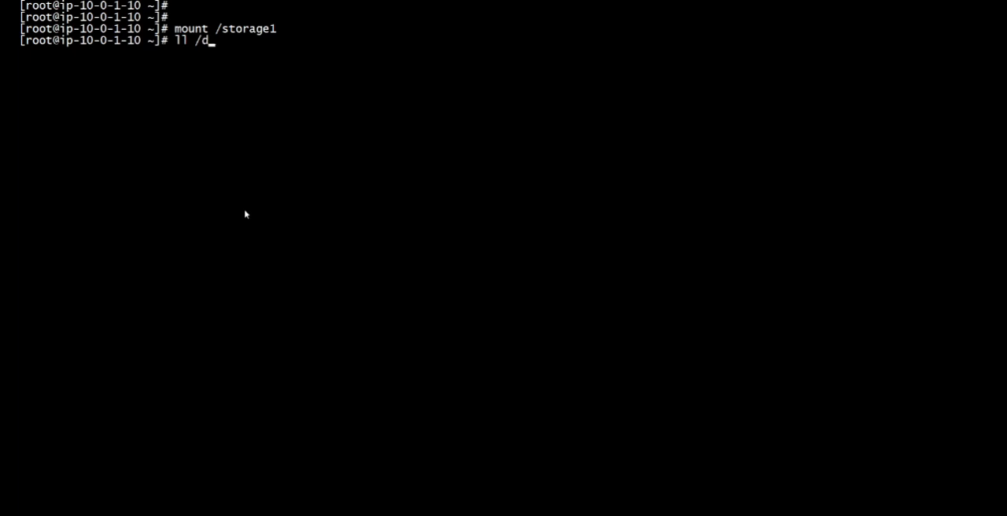
{"action": "type", "text": "storage1"}
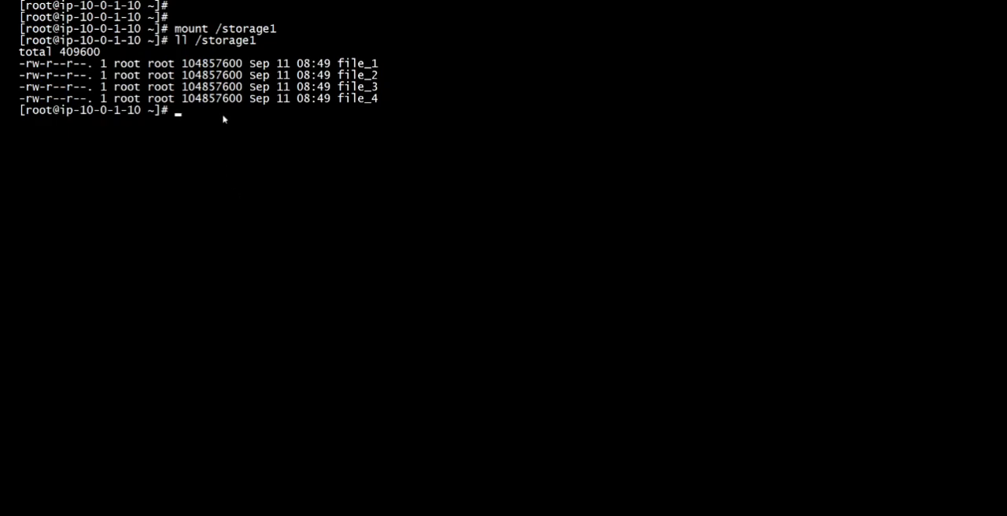
{"action": "type", "text": "d"}
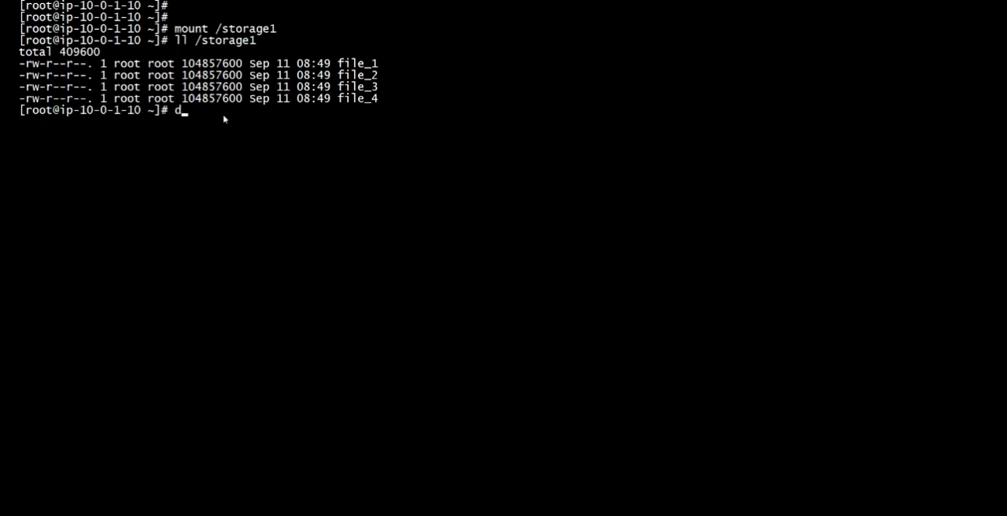
{"action": "type", "text": "f -h"}
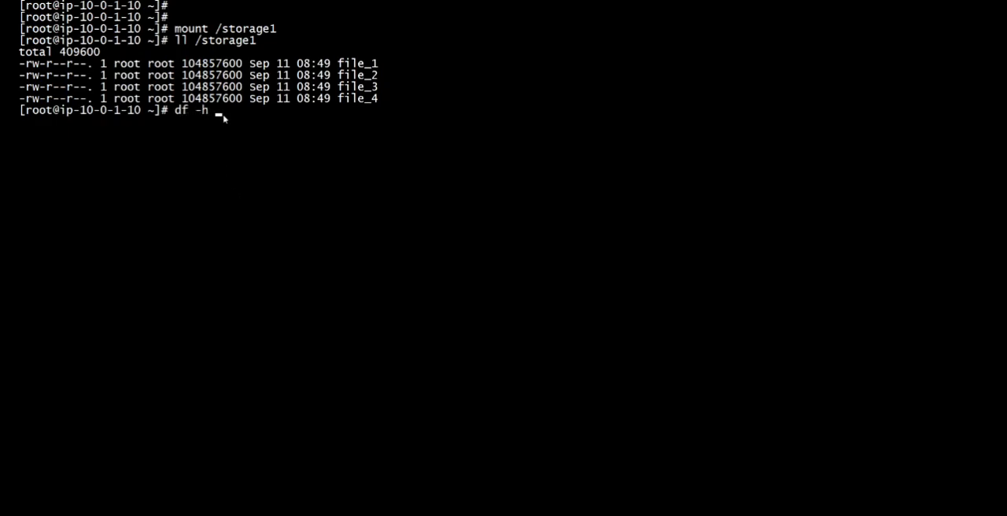
{"action": "type", "text": "/"}
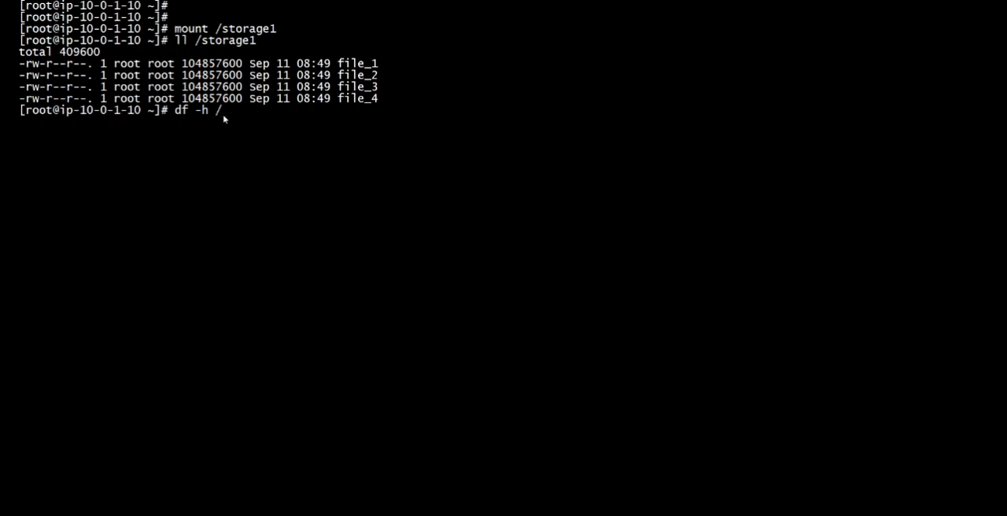
{"action": "type", "text": "storage1"}
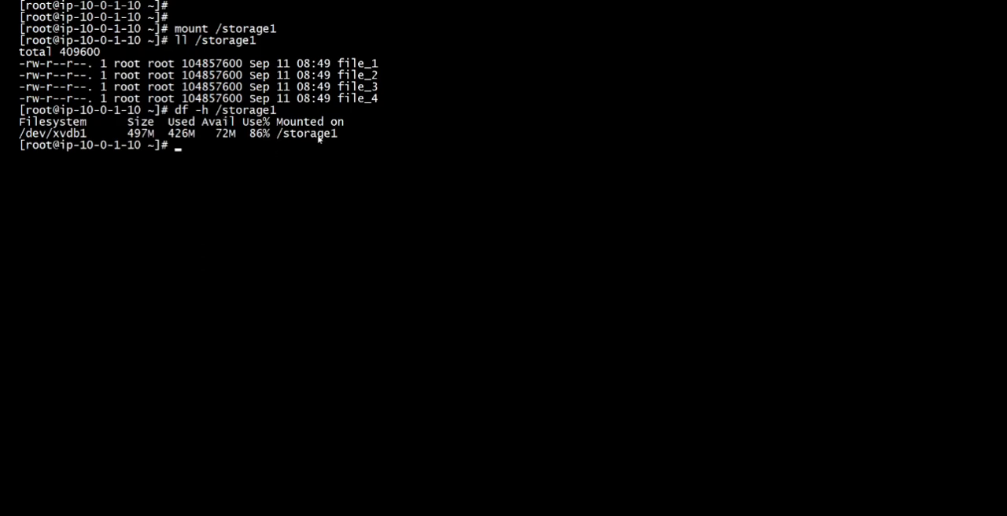
{"action": "mouse_move", "coordinate": [226, 148]}
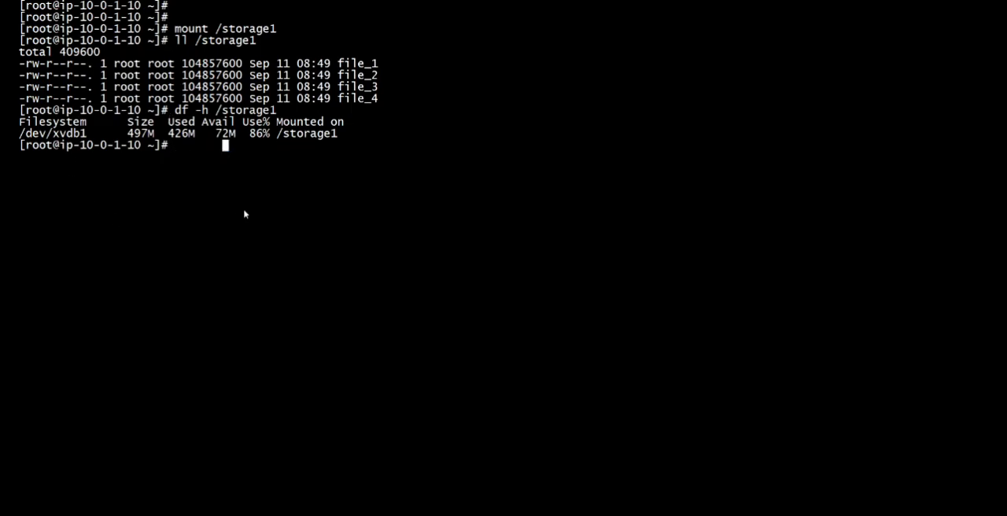
{"action": "type", "text": "xfs_repair /dev/xvdb1"}
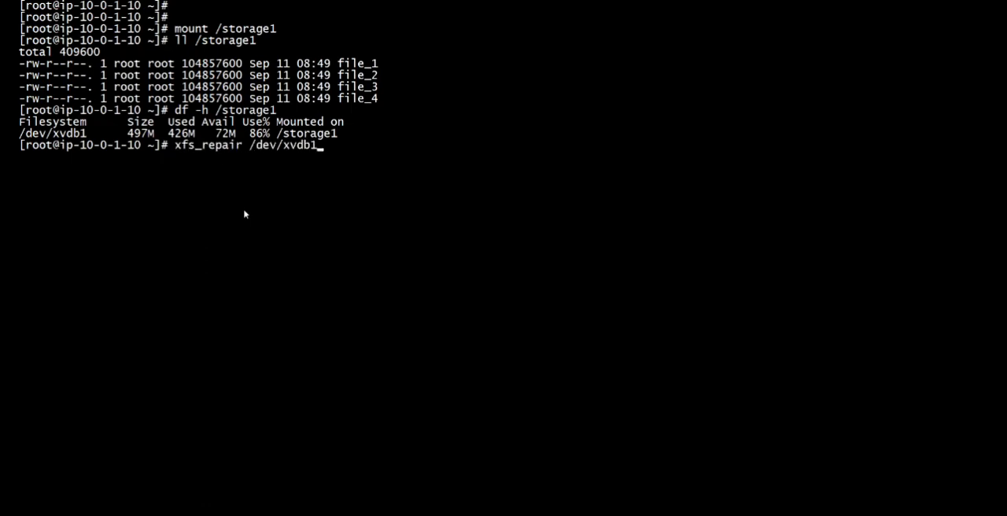
Step: Re-check /etc/fstab, then run e2fsck on /dev/xvdb2, accepting free block count fixes
{"action": "type", "text": "cat /etc/fstab"}
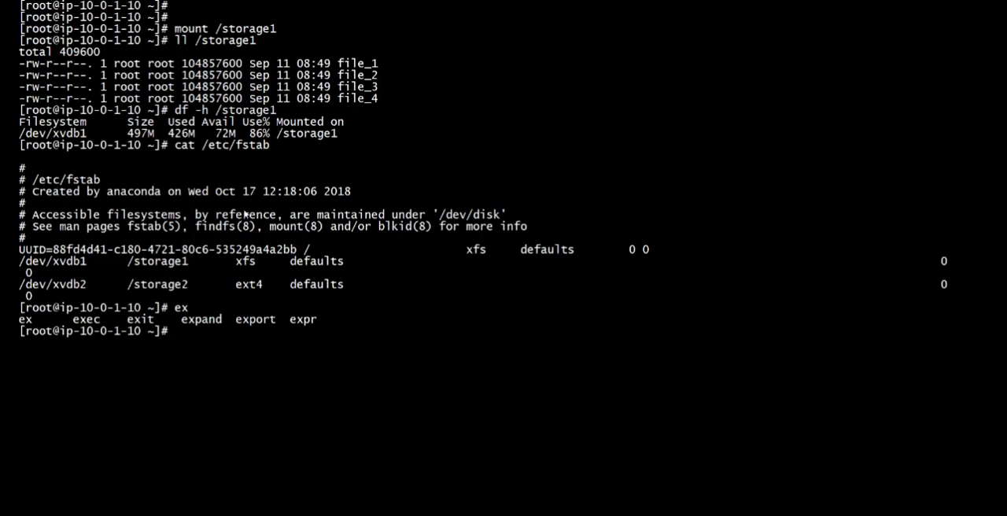
{"action": "type", "text": "ex"}
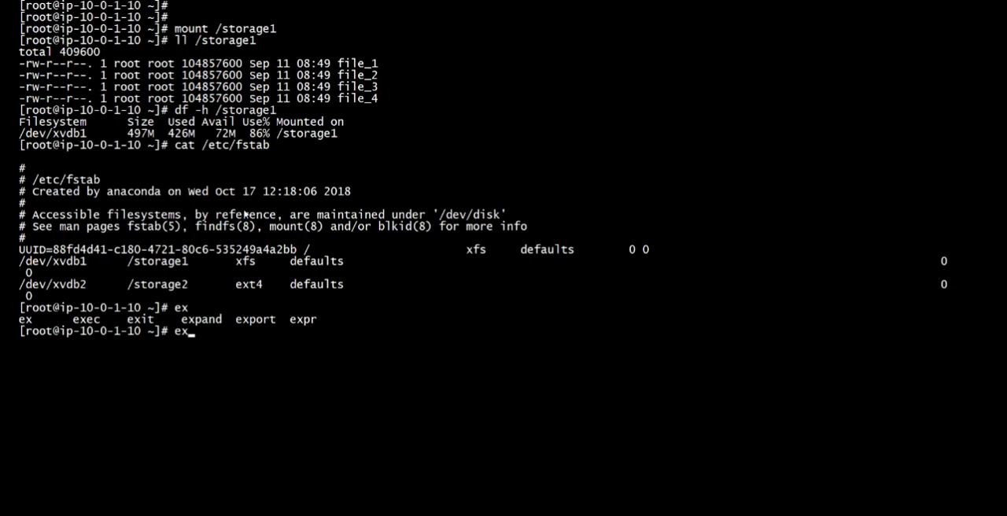
{"action": "type", "text": "t"}
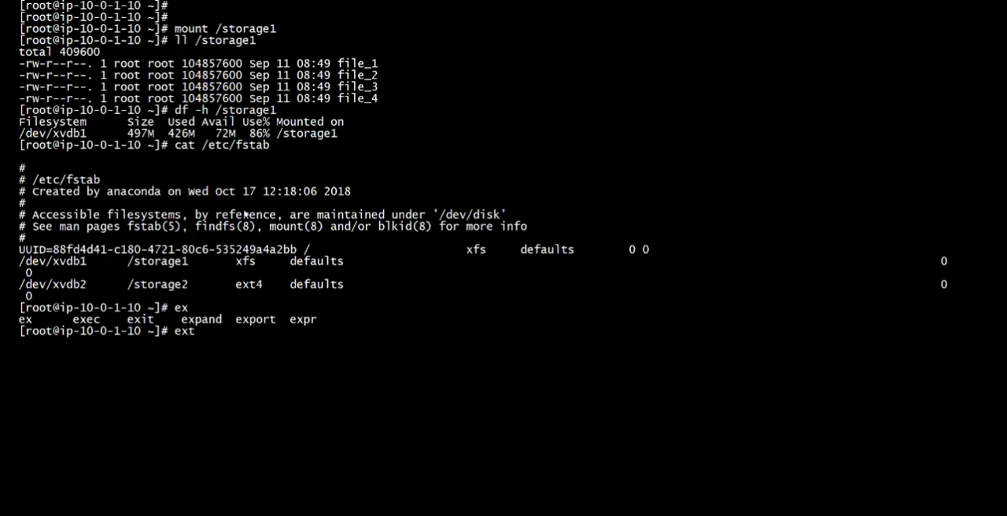
{"action": "type", "text": "f"}
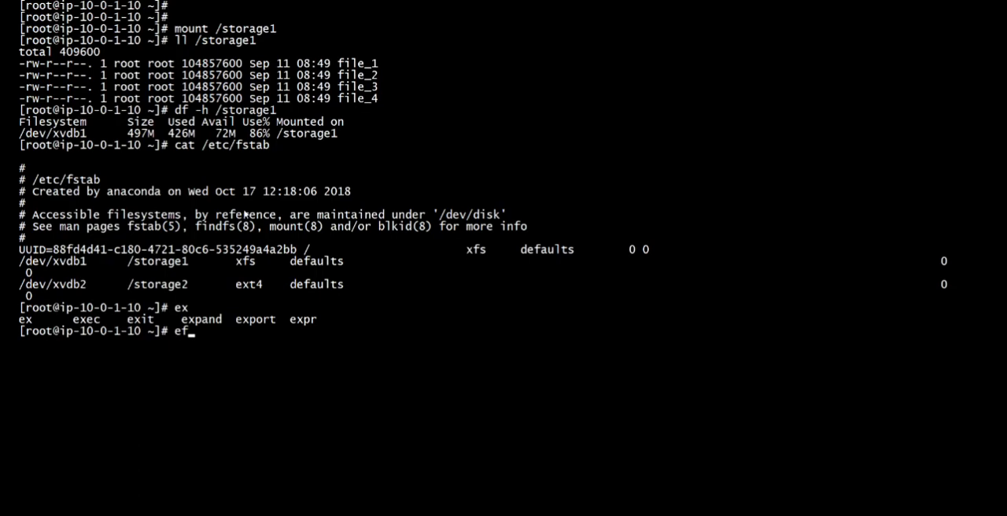
{"action": "type", "text": "2fsck"}
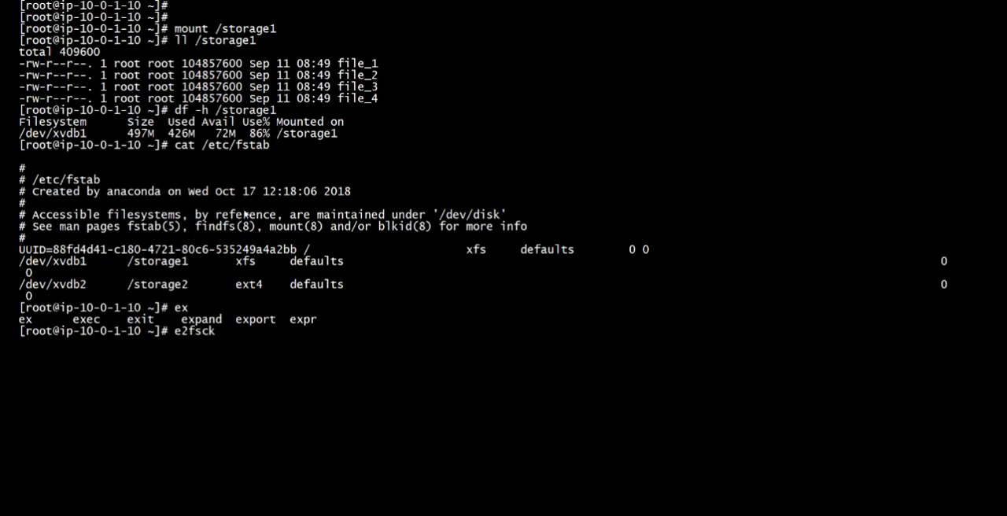
{"action": "type", "text": "/dev/"}
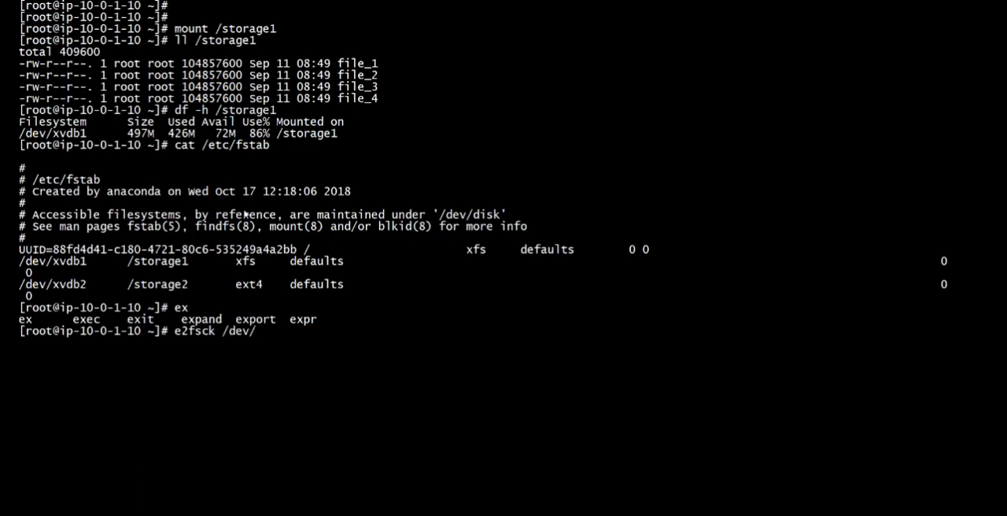
{"action": "type", "text": "xvdb2"}
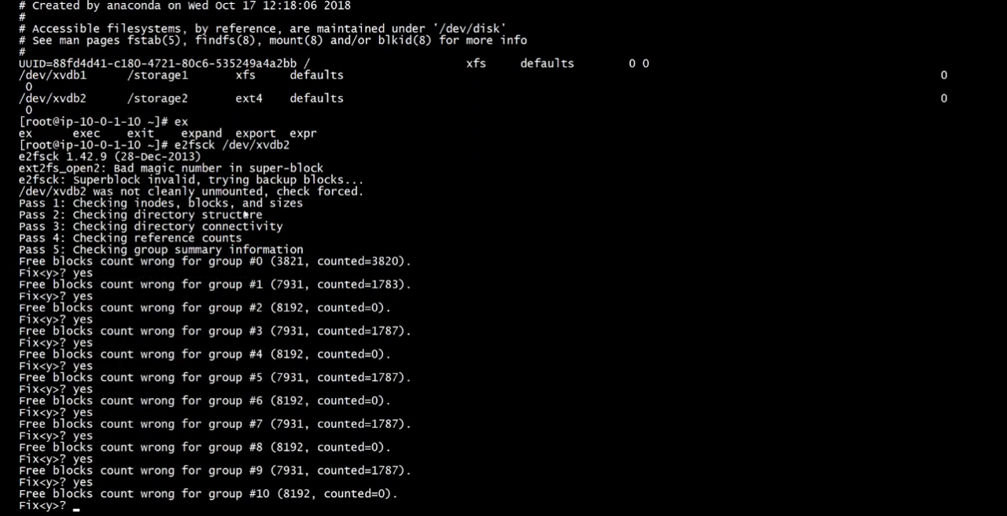
Step: Scroll through the e2fsck output as the free-block-count fixes reach group #36
{"action": "scroll", "scroll_direction": "down", "scroll_amount": 3}
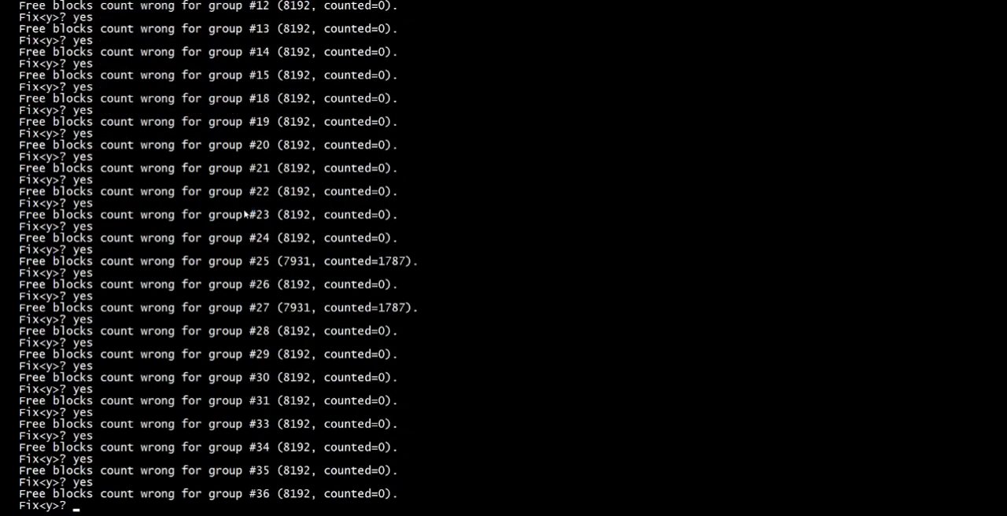
{"action": "scroll", "scroll_direction": "down", "scroll_amount": 3}
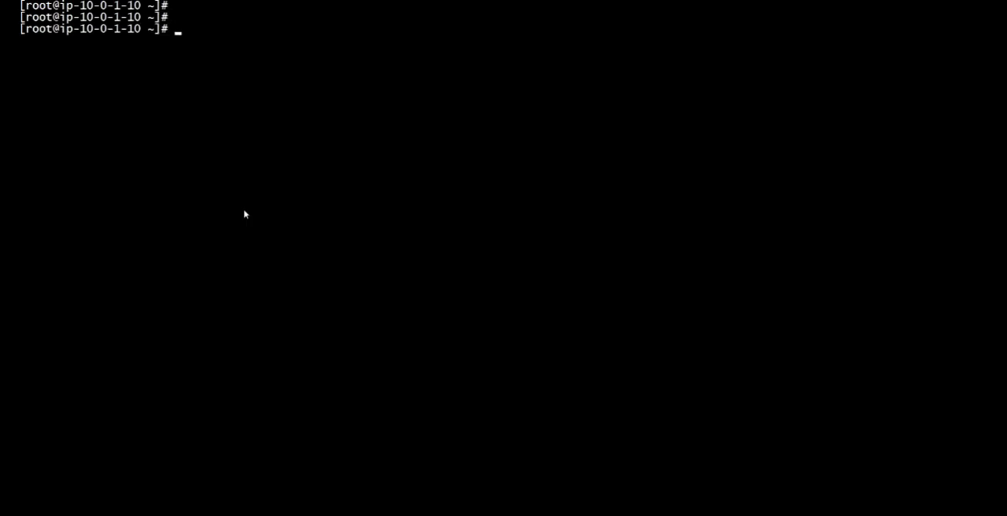
Step: Mount /storage2, list file_1 to file_4 and lost+found, and confirm 90% usage with df -h
{"action": "type", "text": "mount /st"}
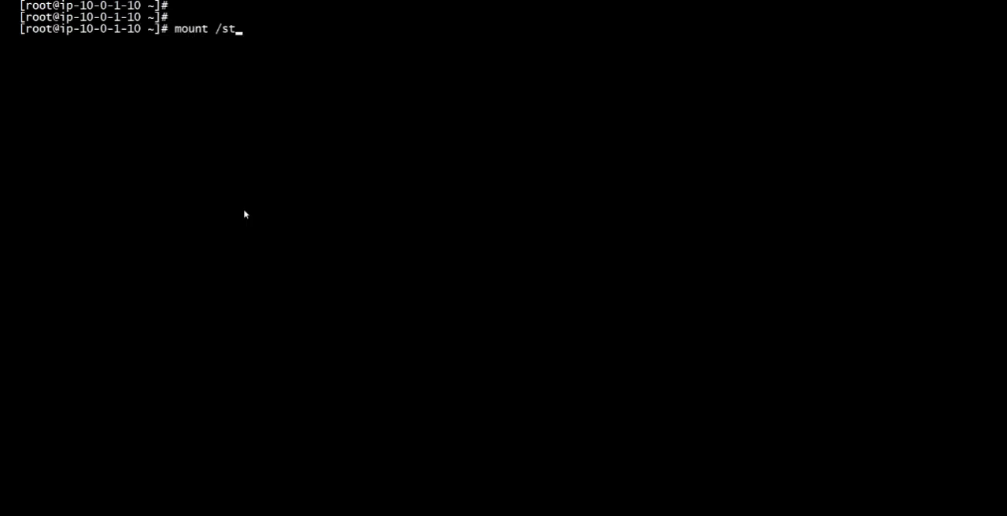
{"action": "type", "text": "orage2"}
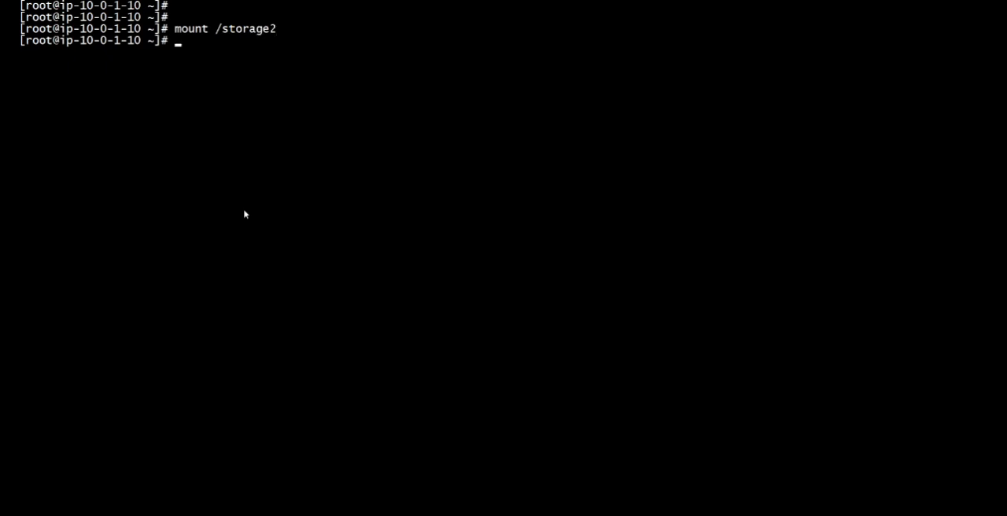
{"action": "type", "text": "ll /"}
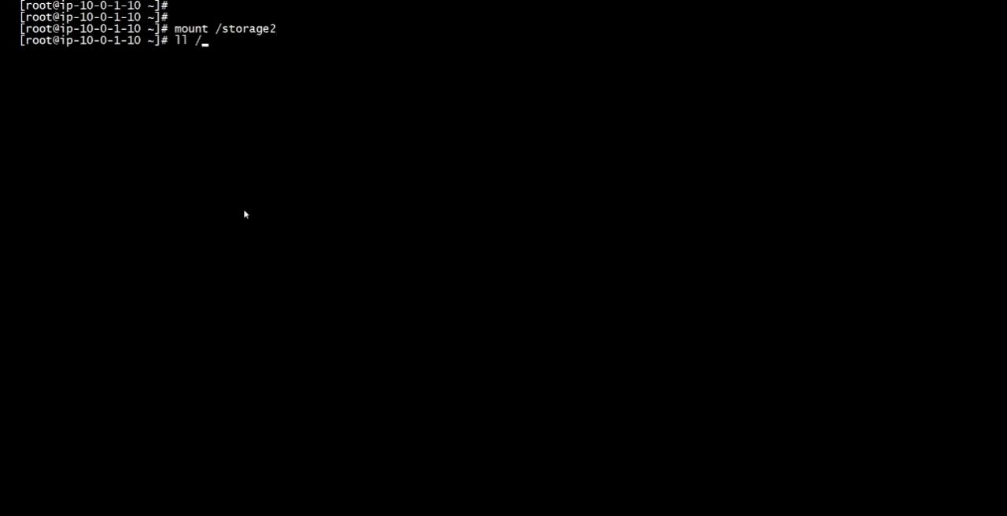
{"action": "type", "text": "storage2"}
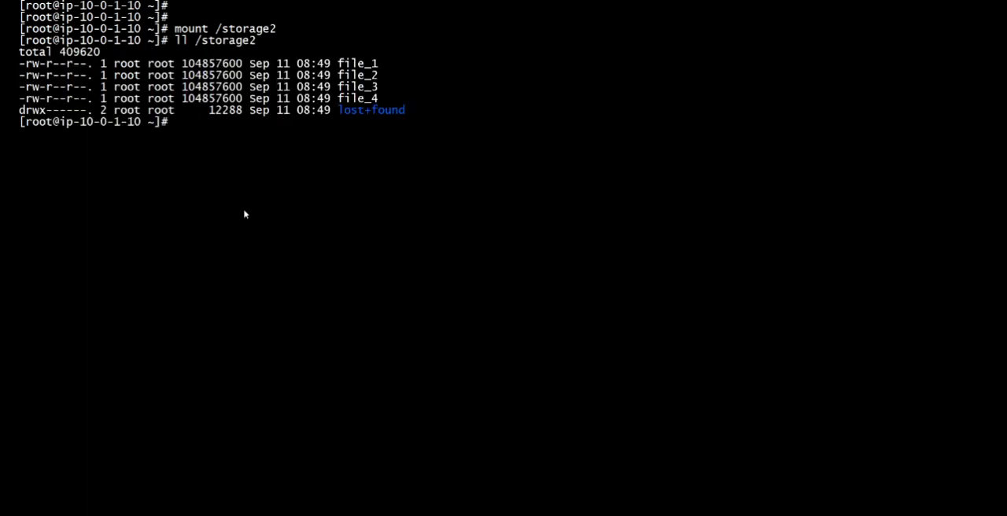
{"action": "type", "text": "df -"}
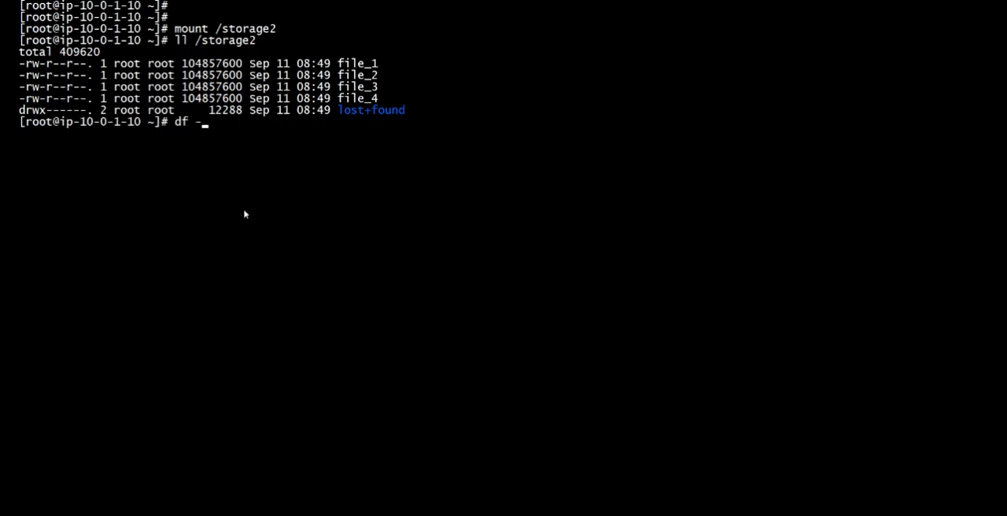
{"action": "type", "text": "h /stoa"}
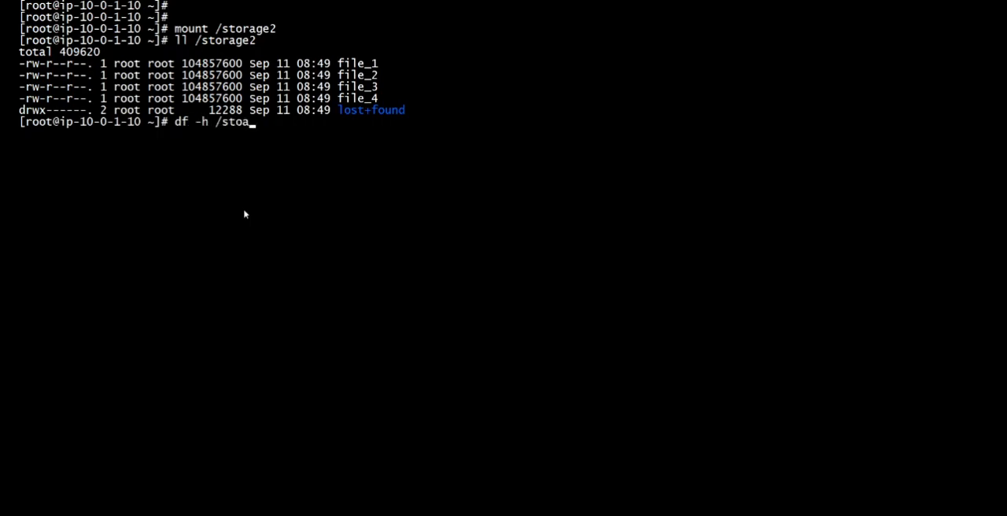
{"action": "type", "text": "rage2"}
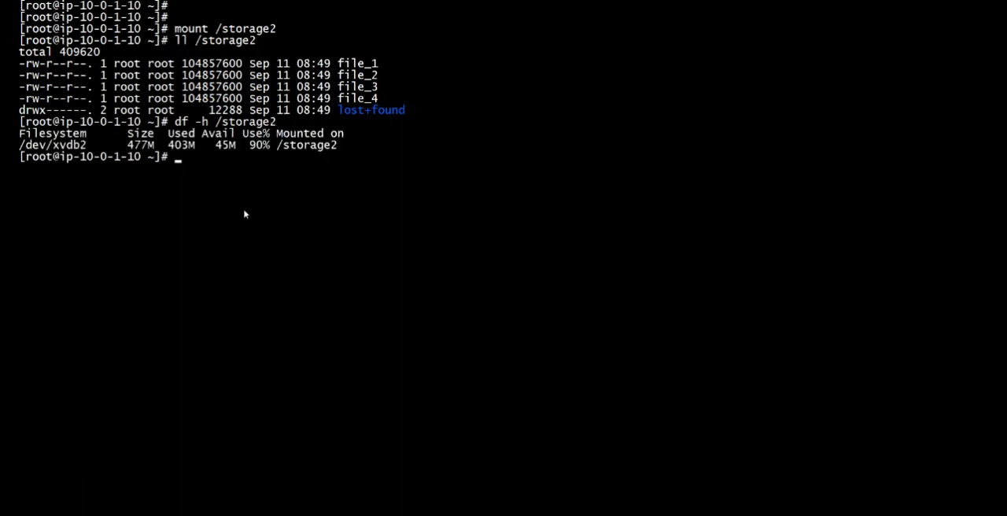
{"action": "mouse_move", "coordinate": [261, 163]}
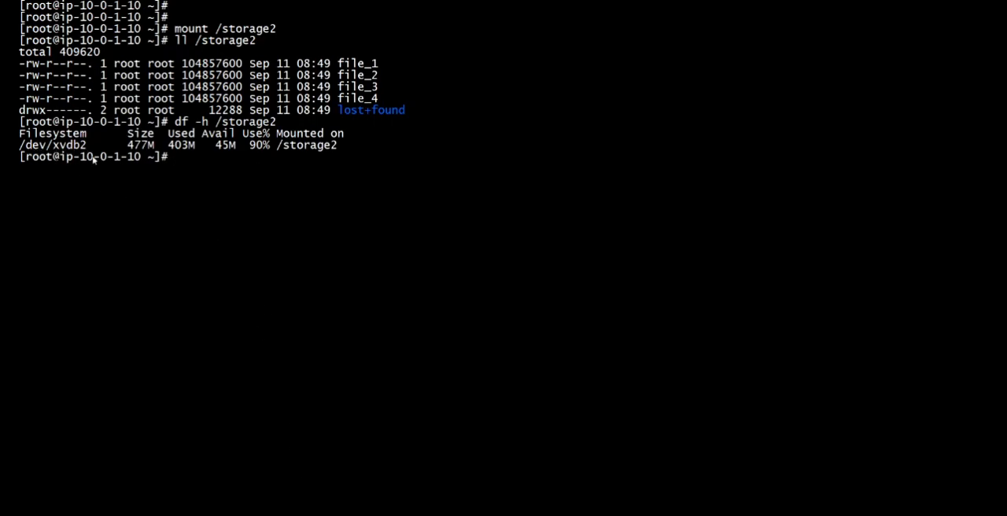
{"action": "mouse_move", "coordinate": [343, 296]}
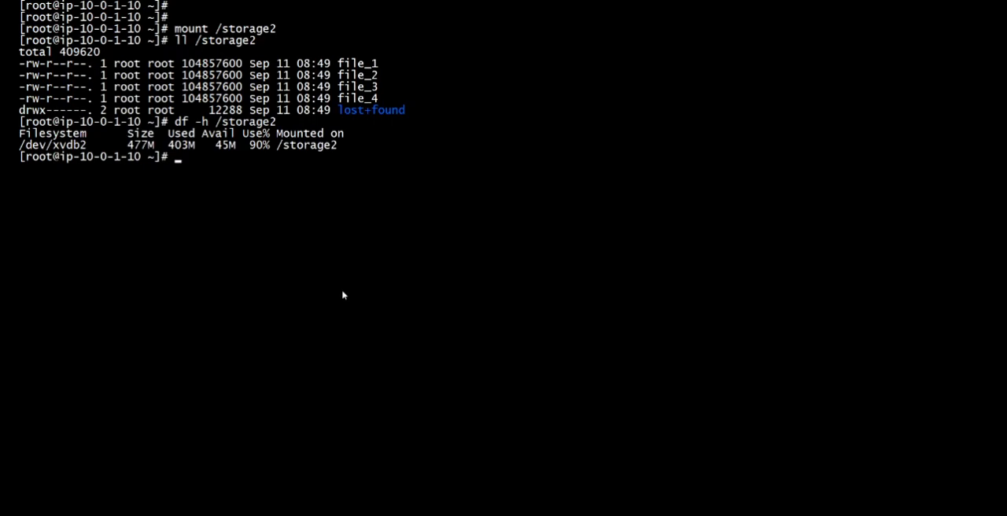
{"action": "type", "text": "xfs"}
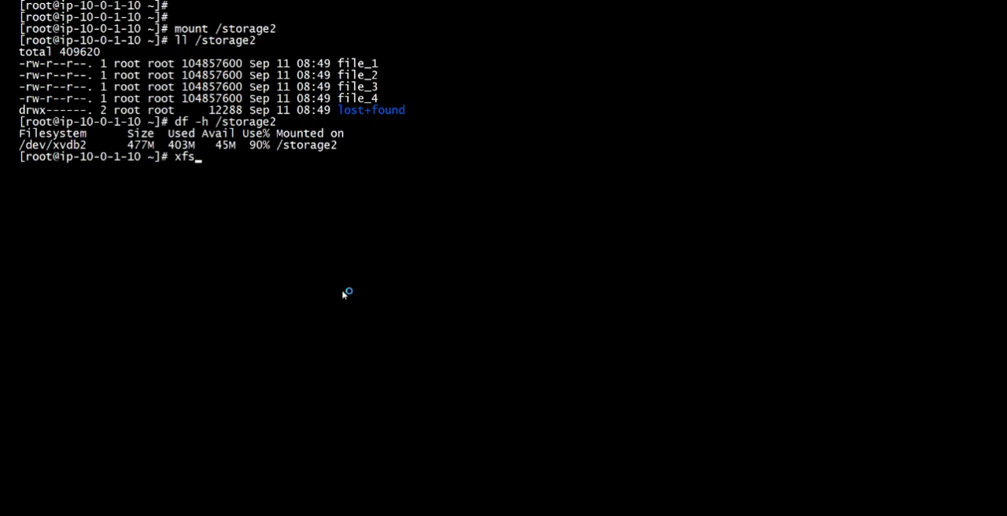
{"action": "type", "text": "_repa"}
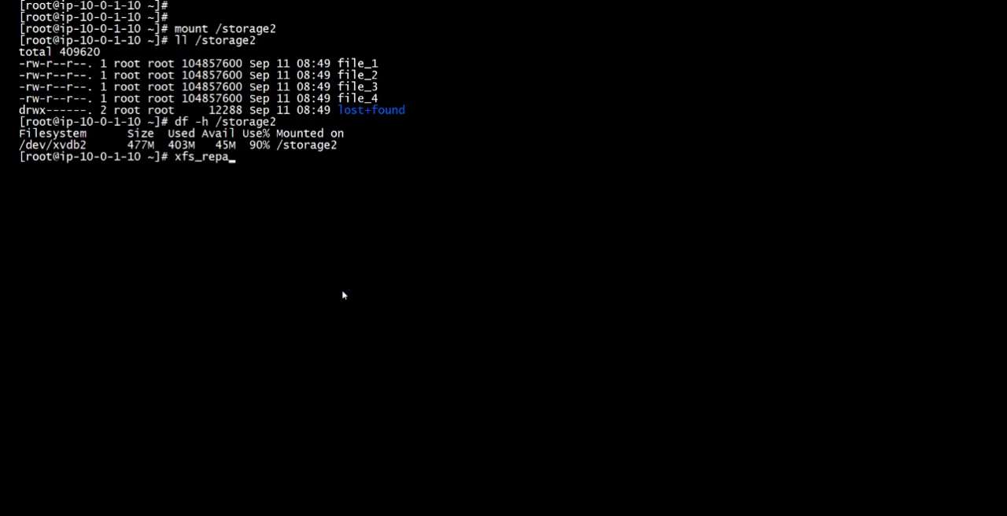
{"action": "key", "text": "ctrl+c"}
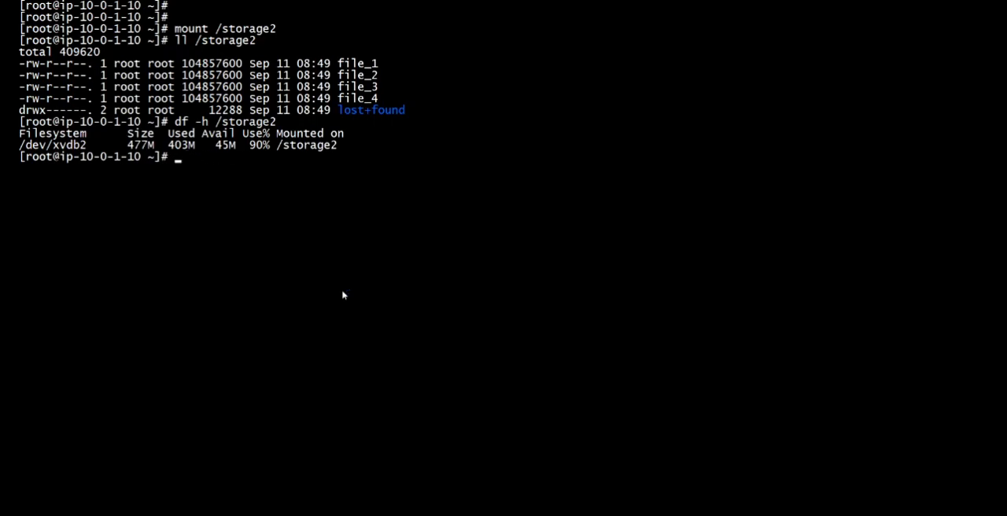